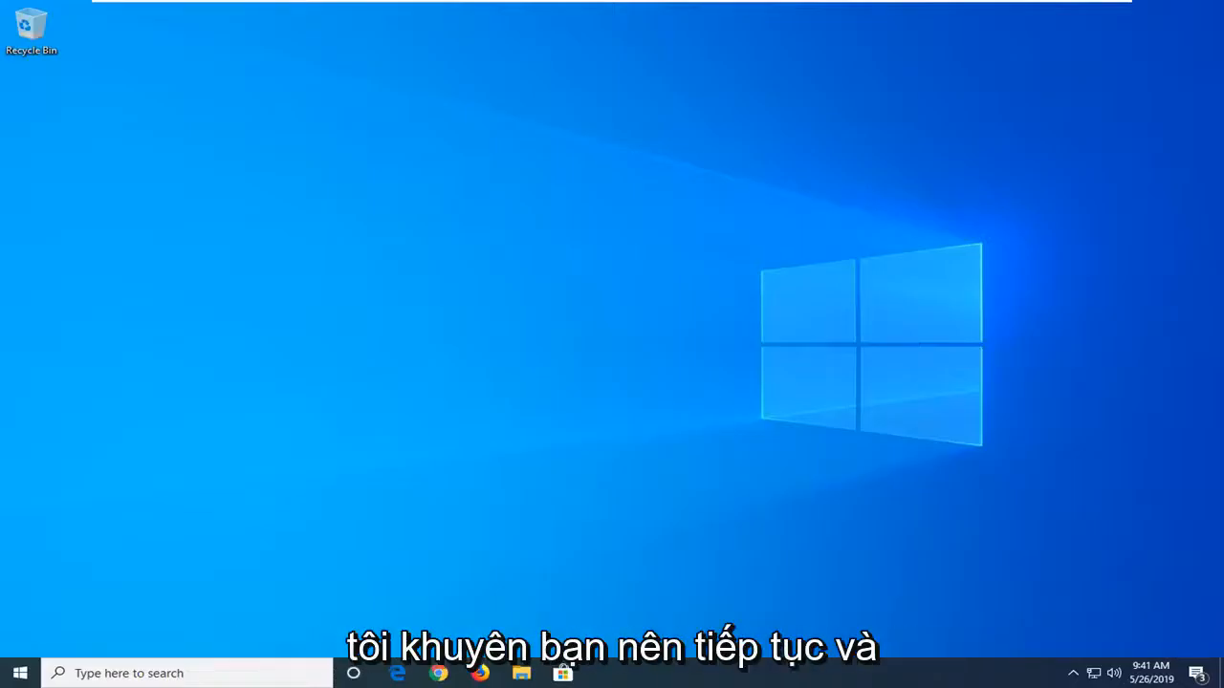
# Search for 'run' from the Start menu to launch the Run dialog.
pyautogui.click(19, 673)
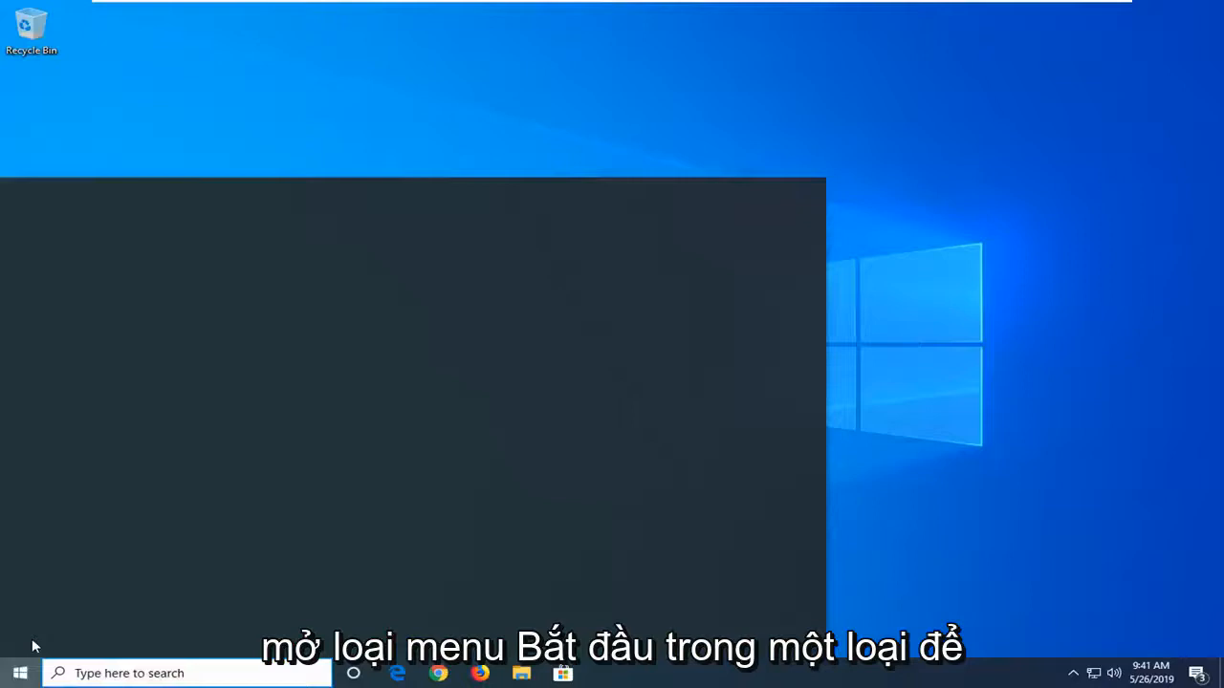
pyautogui.write('run')
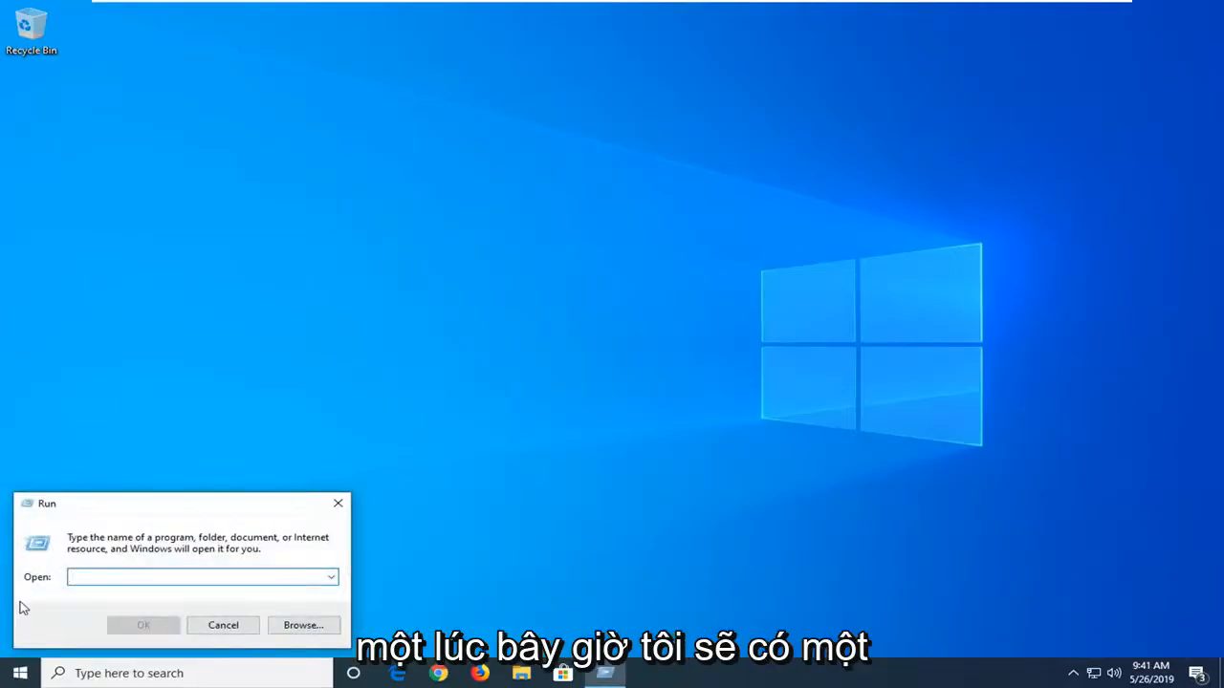
# Enter 'Regsvr32 urlmon.dll' in the Run dialog's Open field.
pyautogui.write('Regsvr32 urlmon.dll')
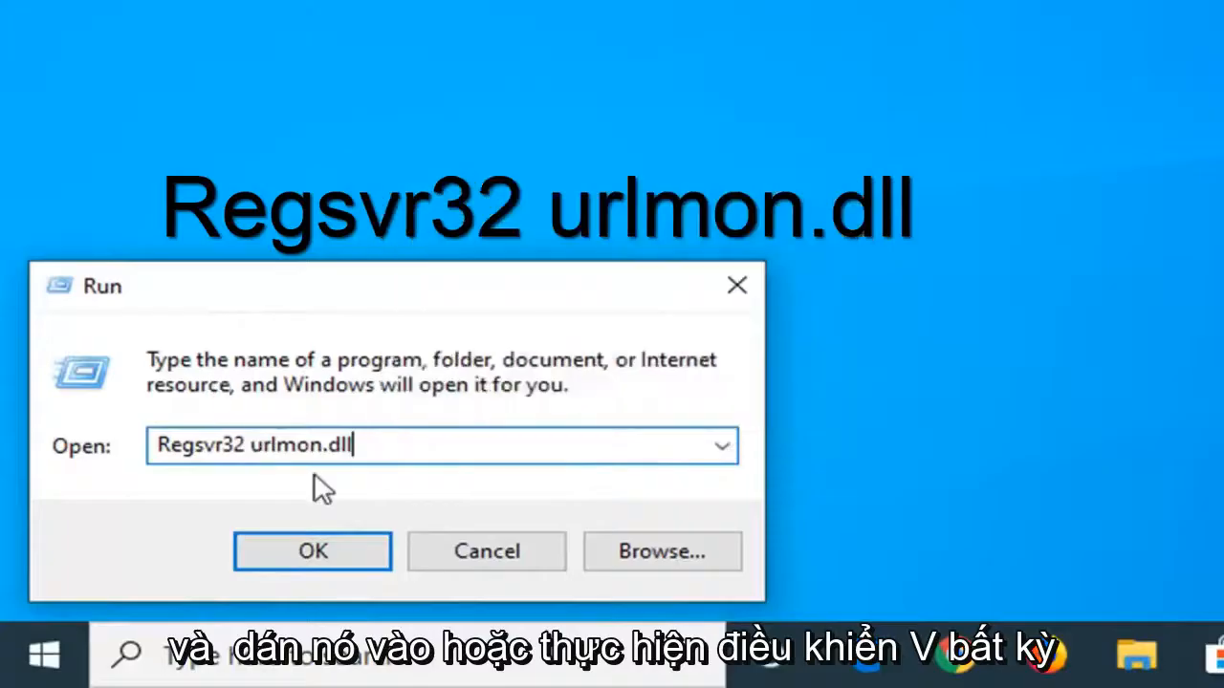
pyautogui.moveTo(402, 492)
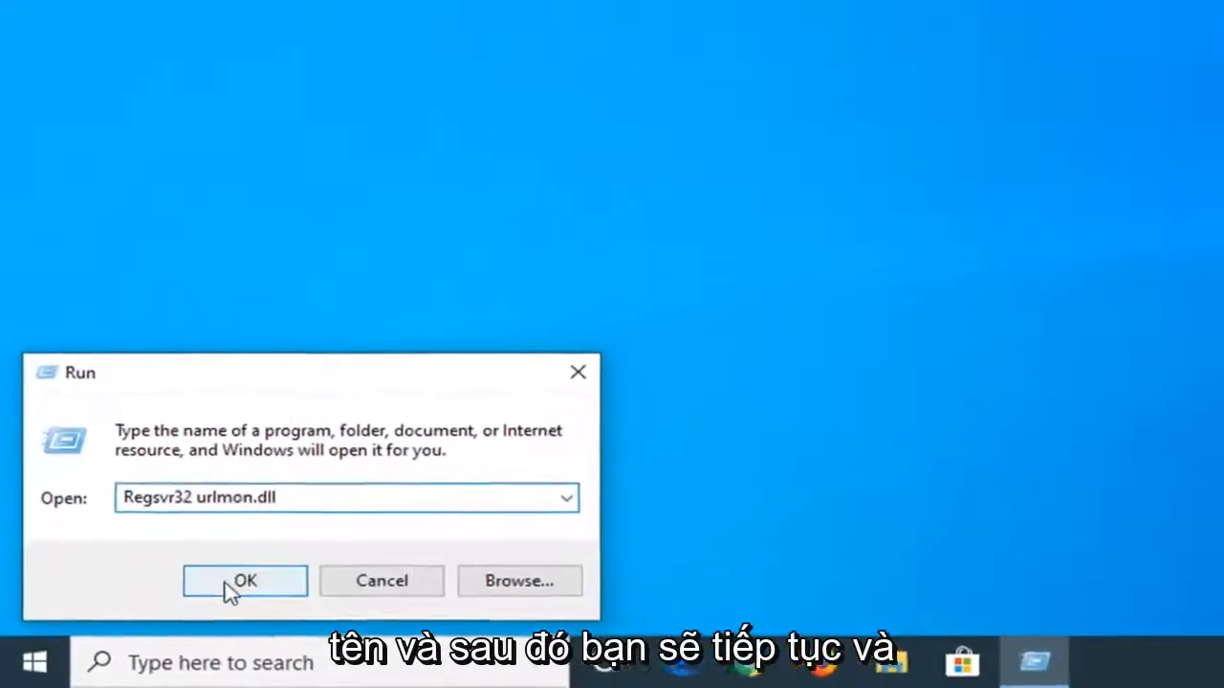
# Run the Regsvr32 urlmon.dll command and dismiss the registration success message.
pyautogui.click(245, 580)
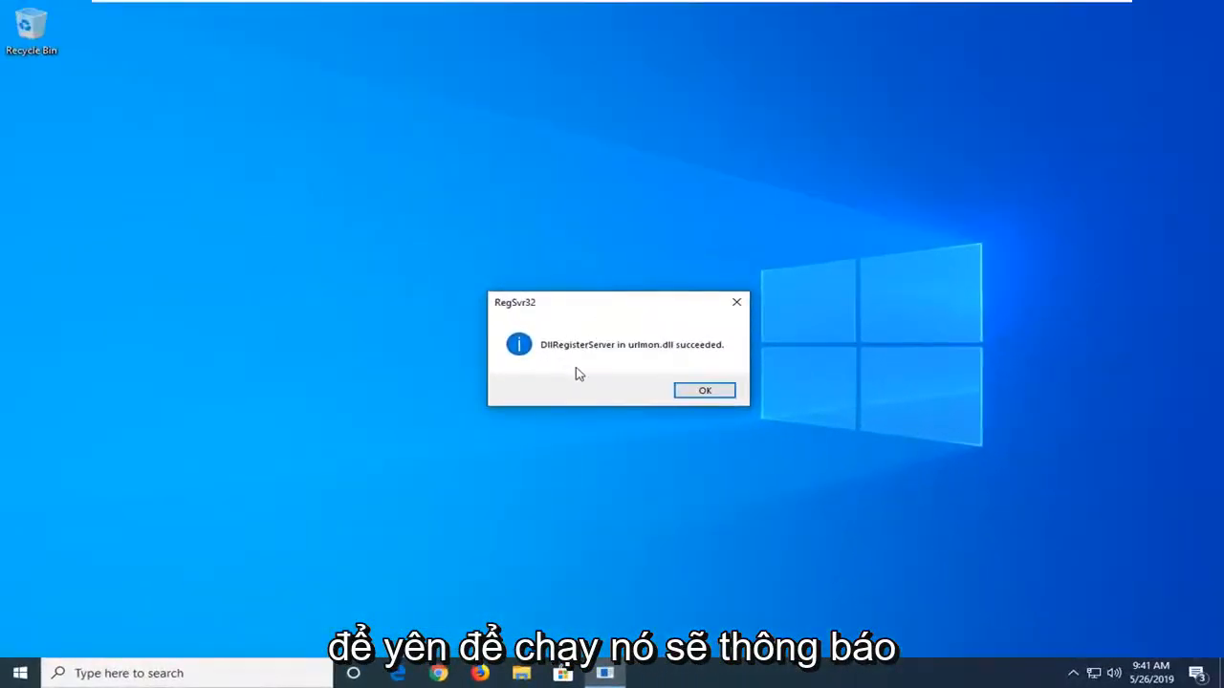
pyautogui.moveTo(639, 361)
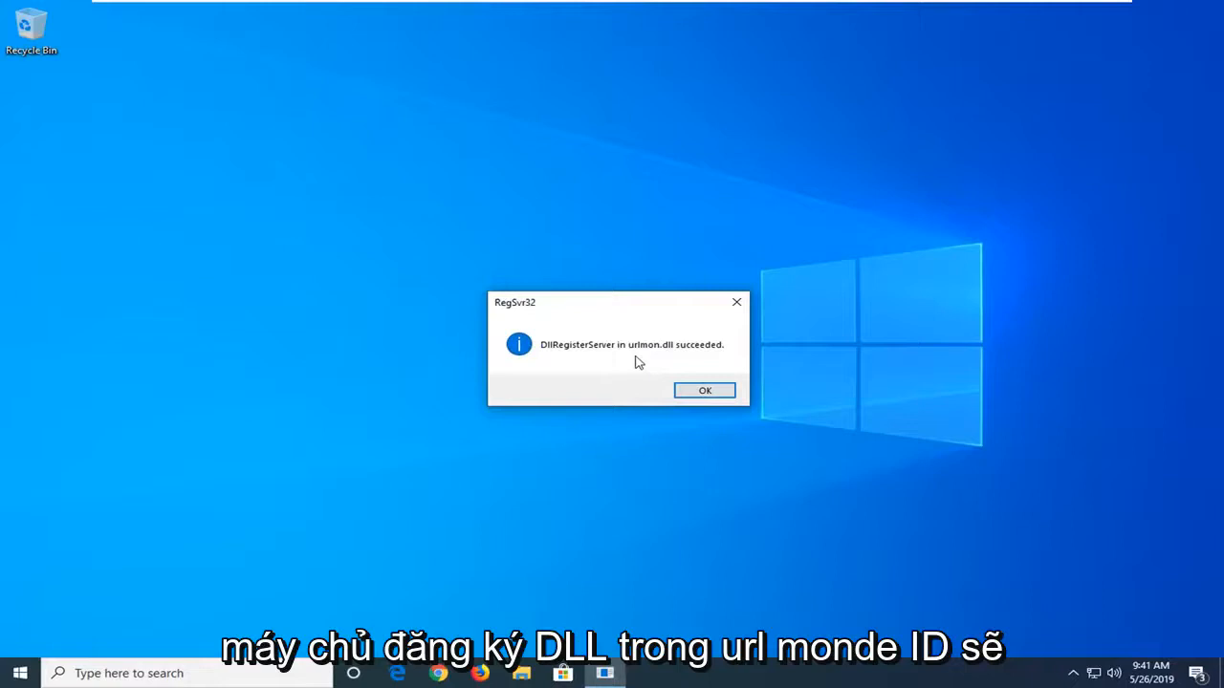
pyautogui.moveTo(704, 390)
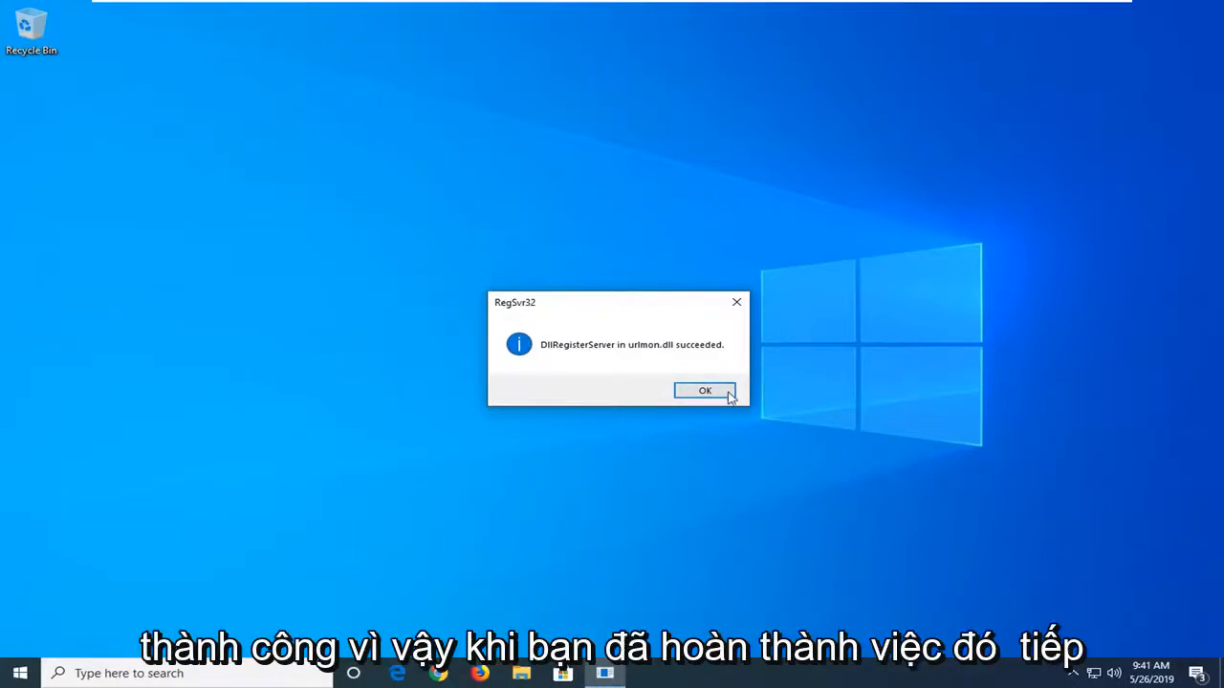
pyautogui.click(705, 390)
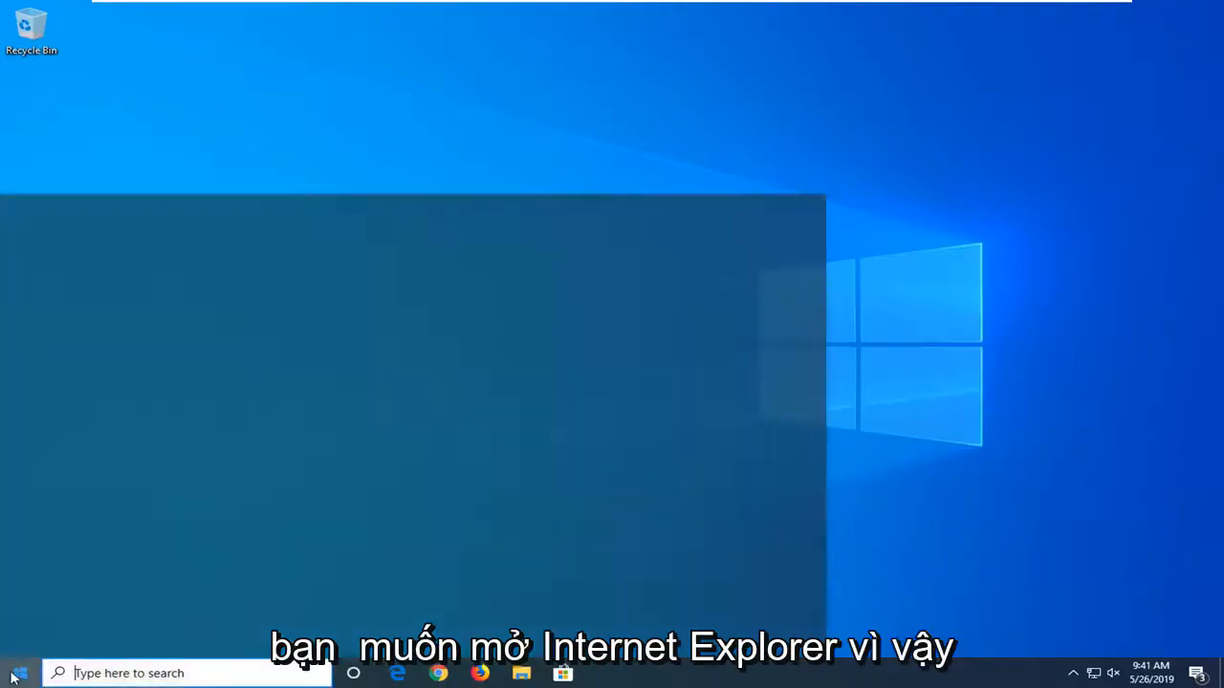
# Launch Internet Explorer on Google and open its gear Tools menu.
pyautogui.write('internet')
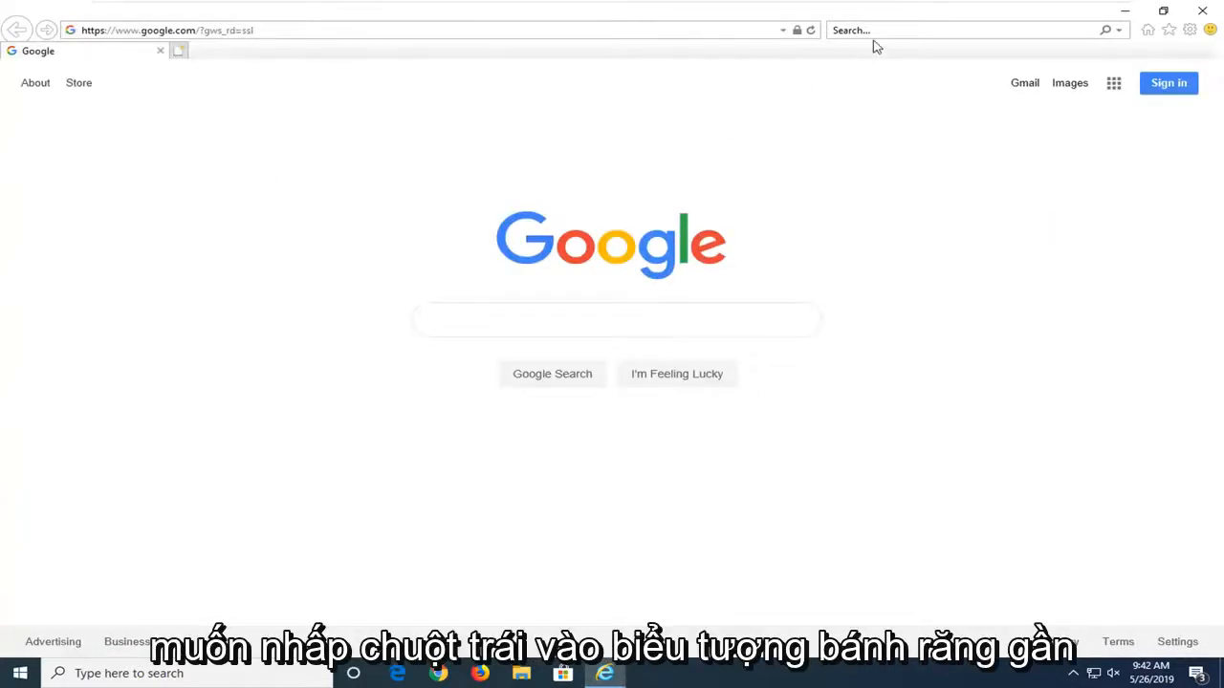
pyautogui.moveTo(1190, 30)
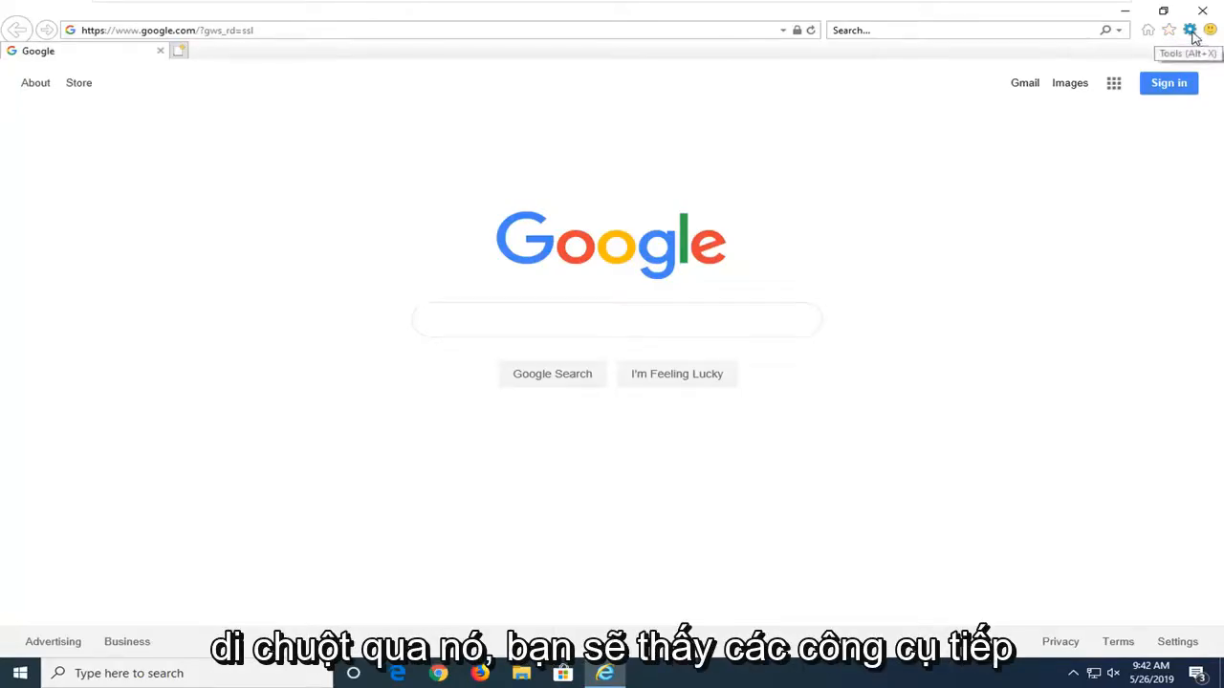
pyautogui.click(1190, 29)
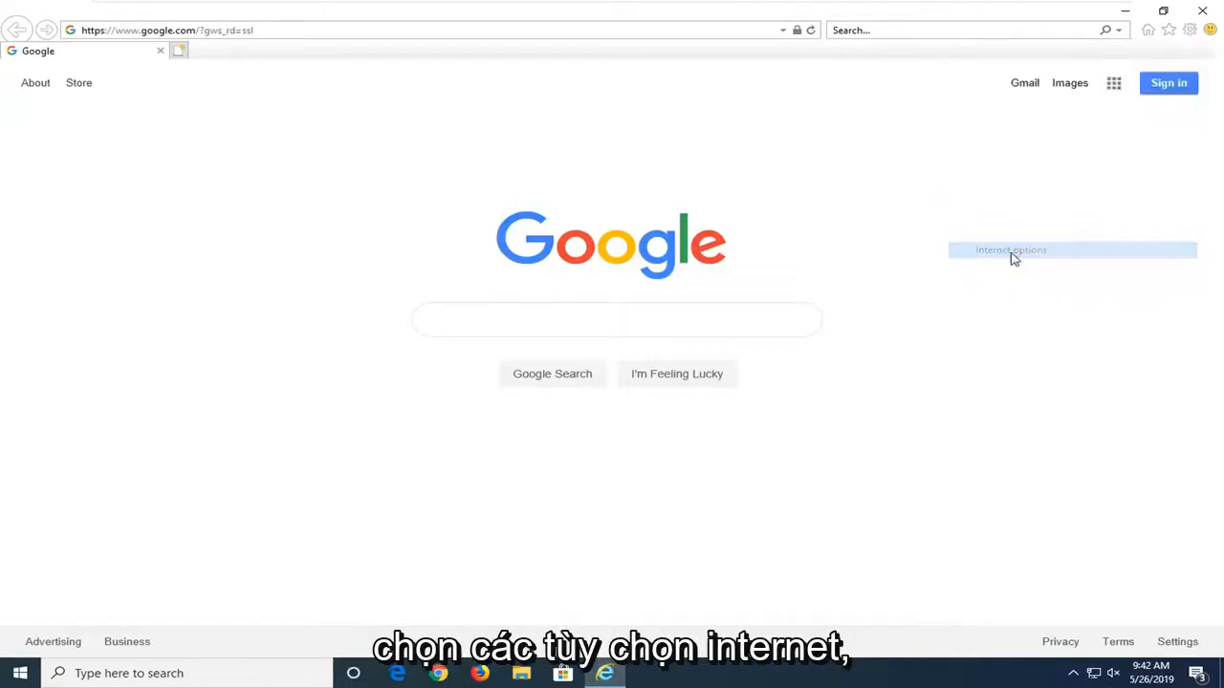
# Open Internet options, go to Security, and select the Restricted sites zone.
pyautogui.click(1011, 250)
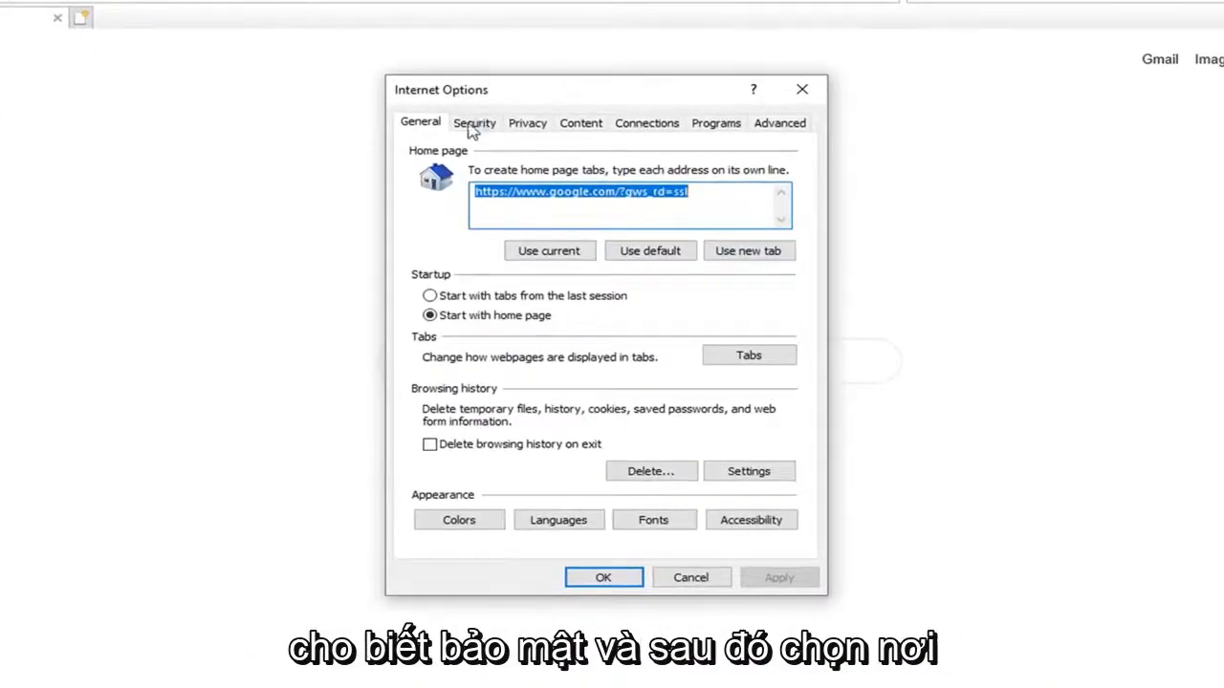
pyautogui.click(475, 122)
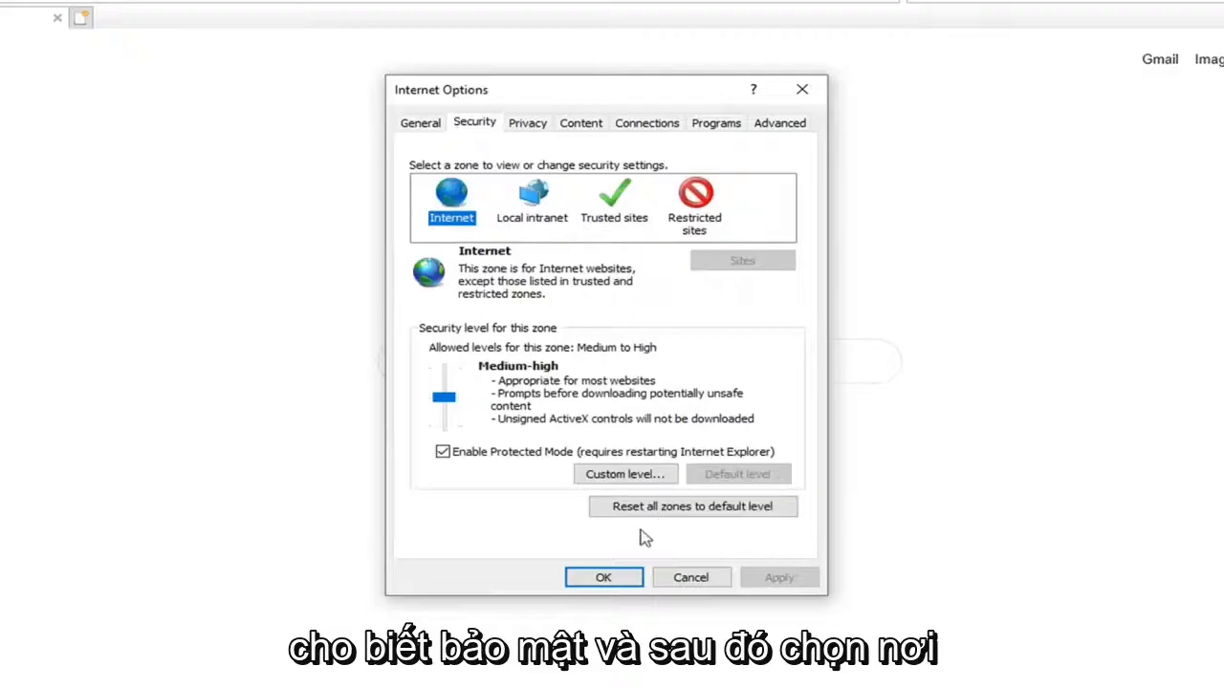
pyautogui.click(694, 204)
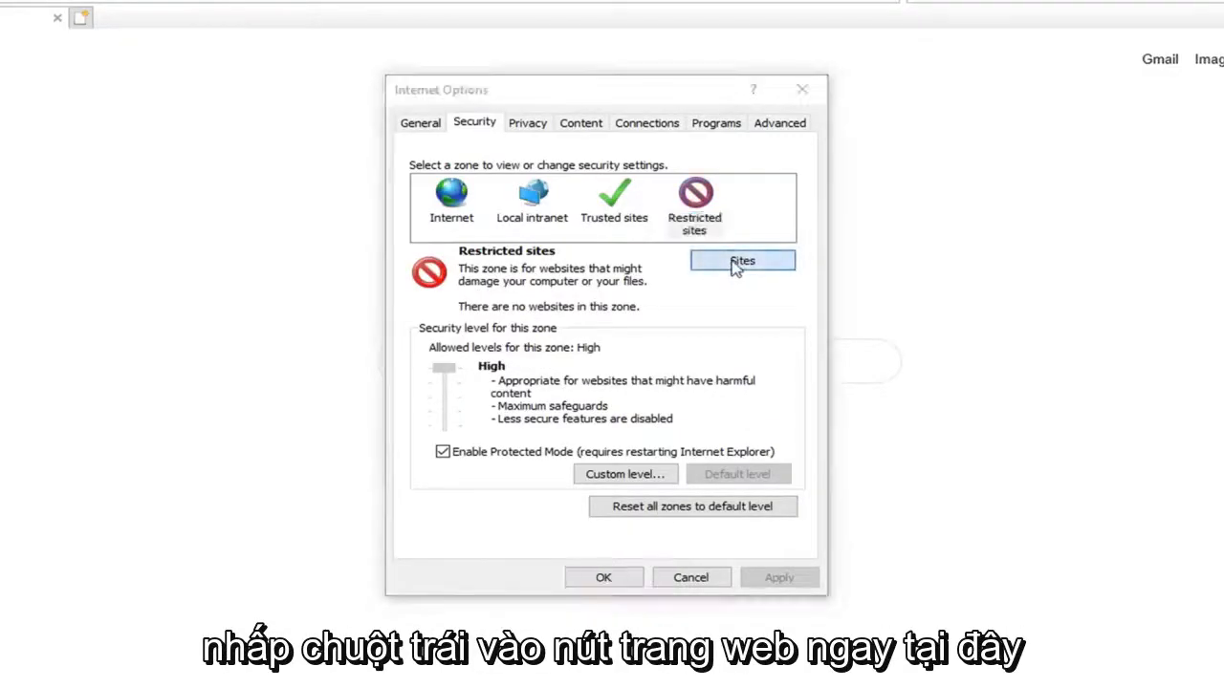
pyautogui.click(742, 261)
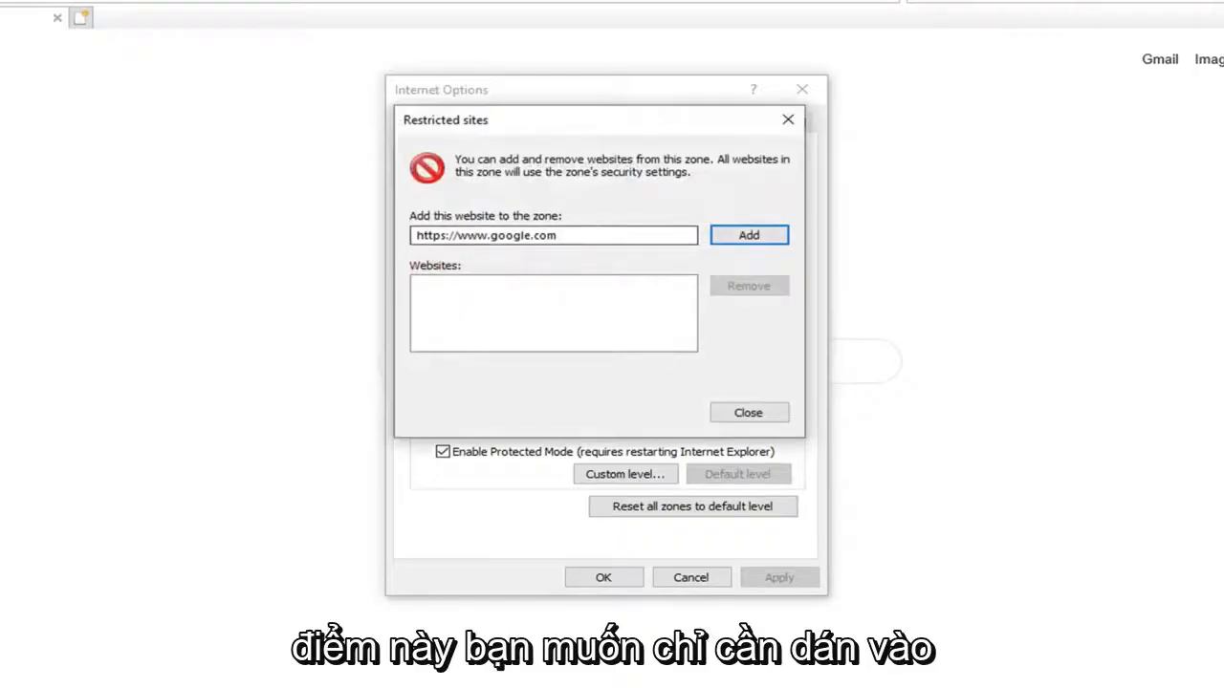
pyautogui.tripleClick(552, 235)
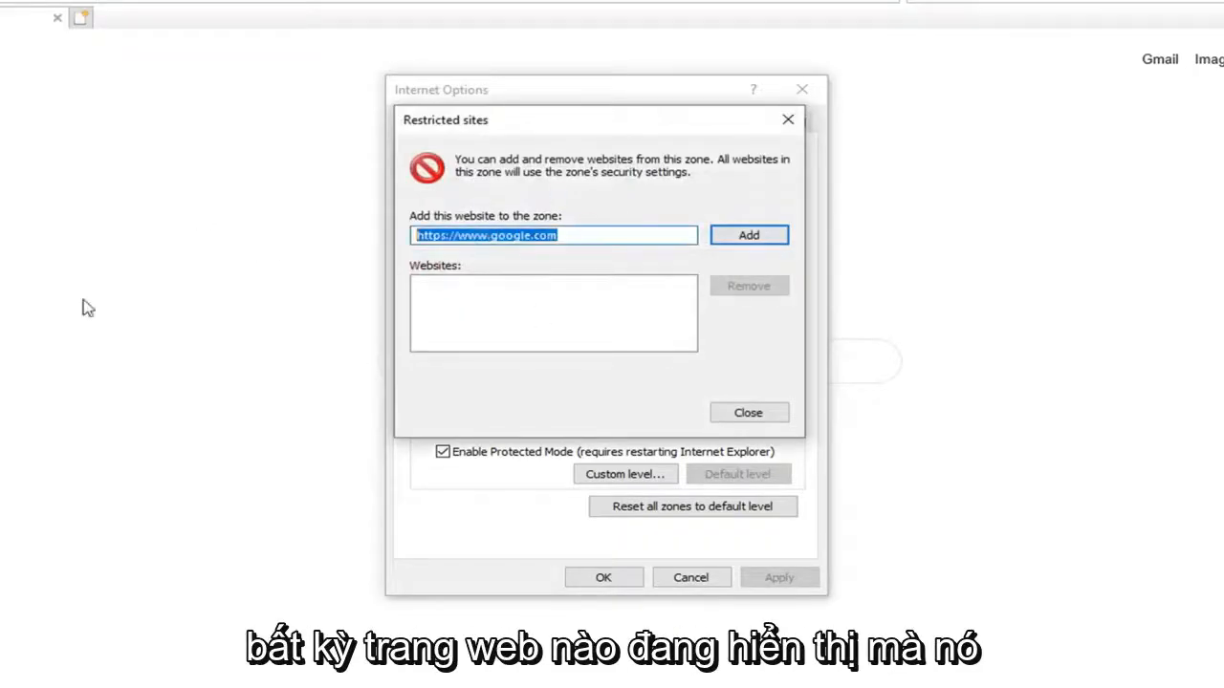
pyautogui.moveTo(478, 211)
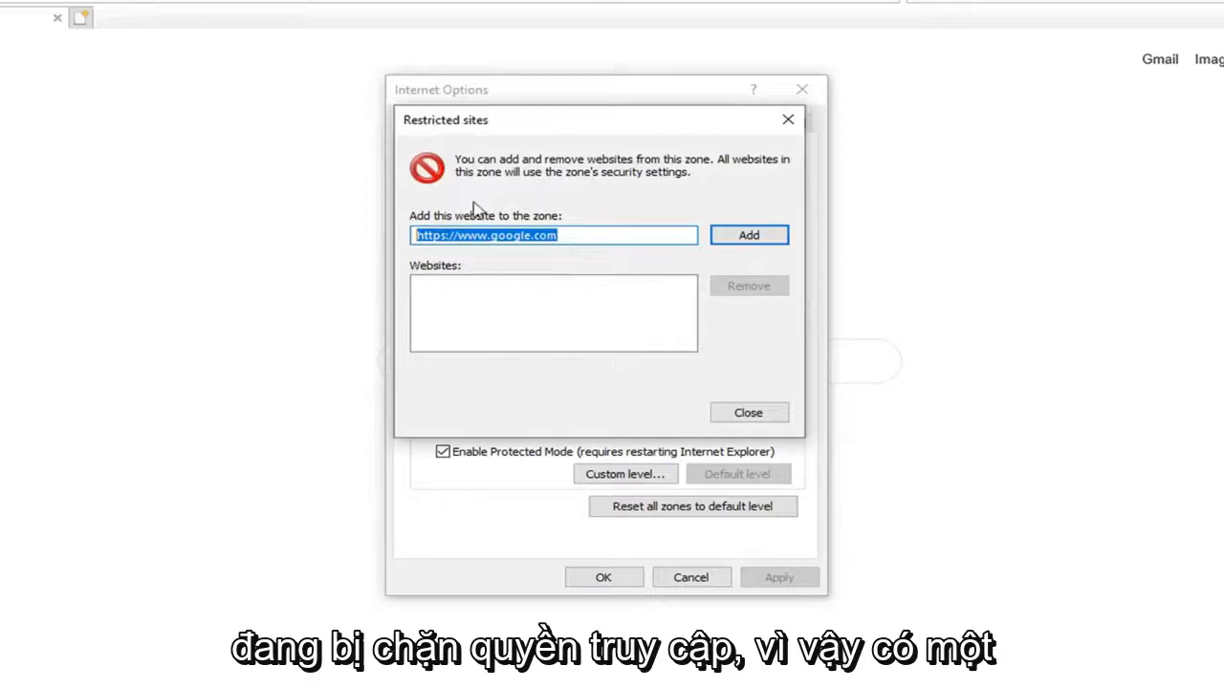
pyautogui.moveTo(401, 265)
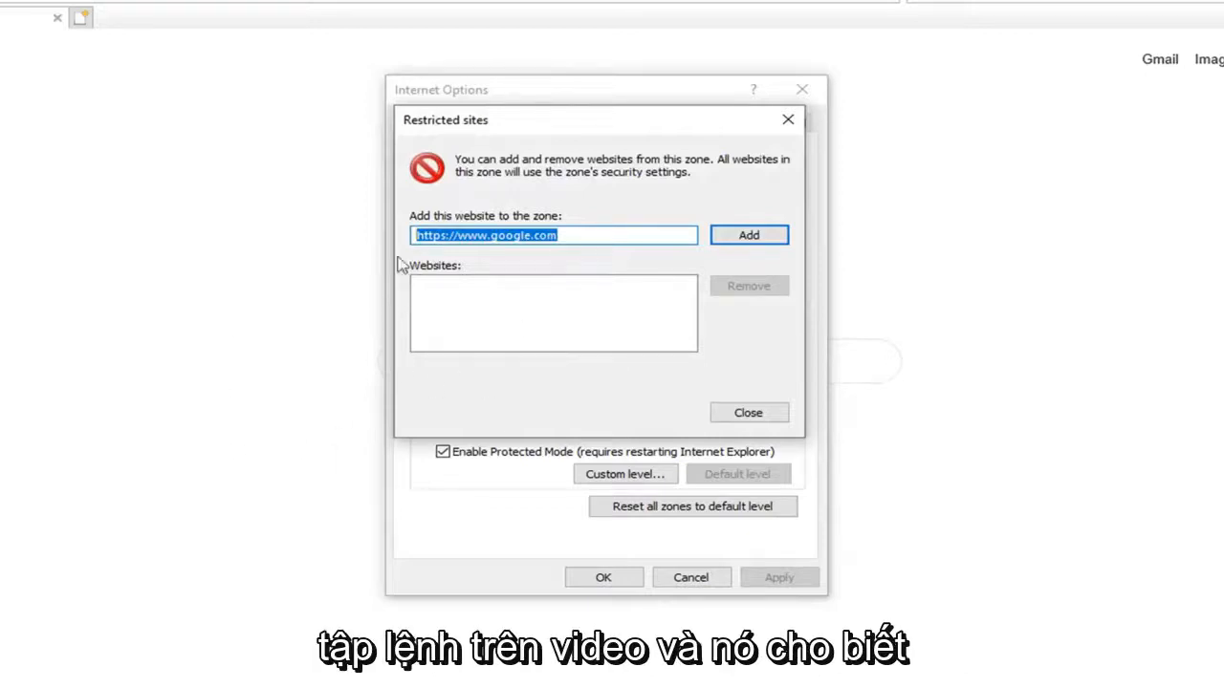
pyautogui.moveTo(389, 387)
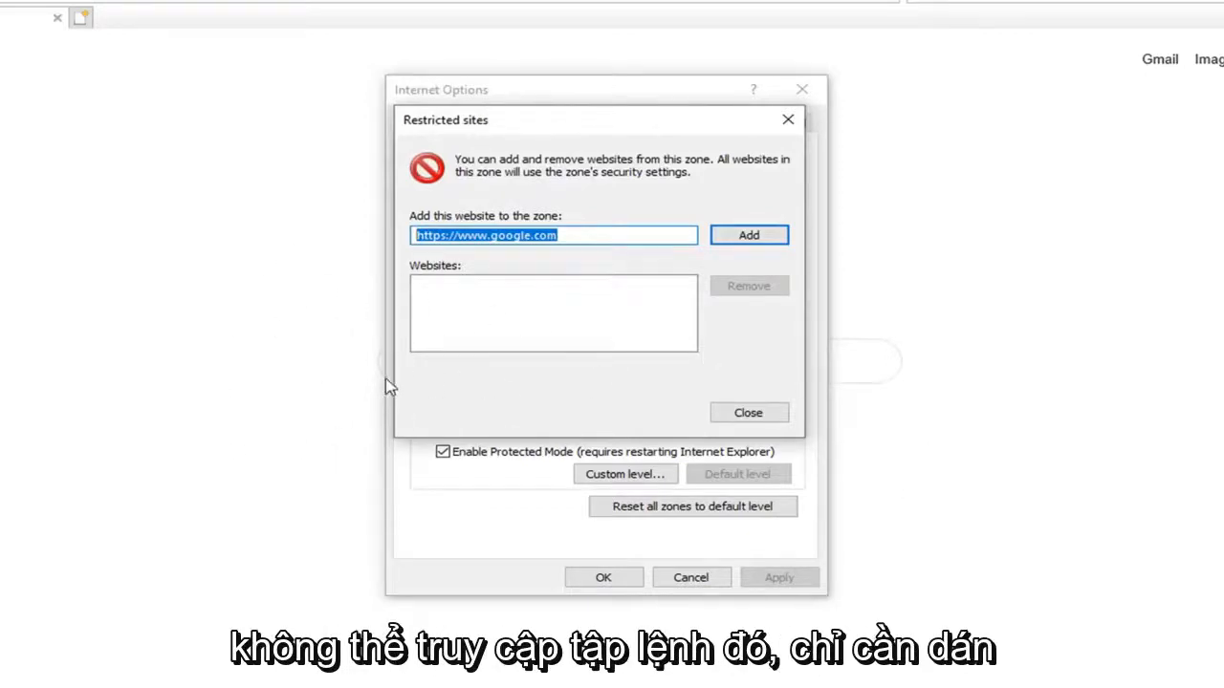
pyautogui.rightClick(553, 235)
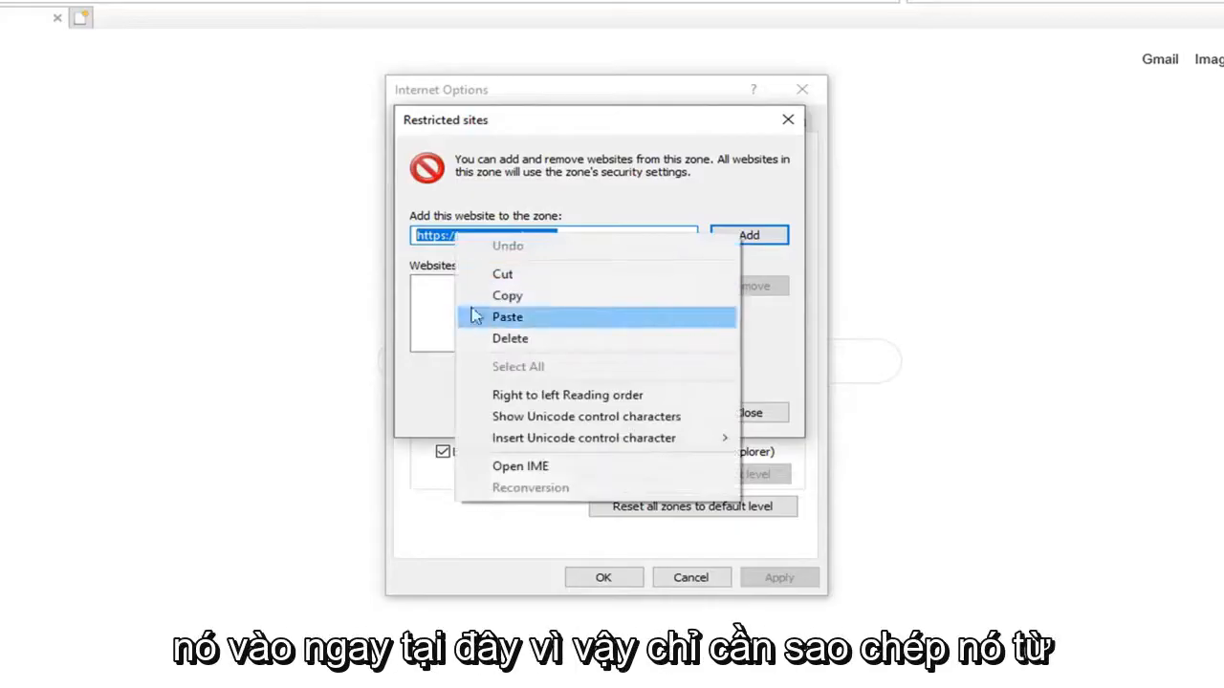
pyautogui.moveTo(483, 225)
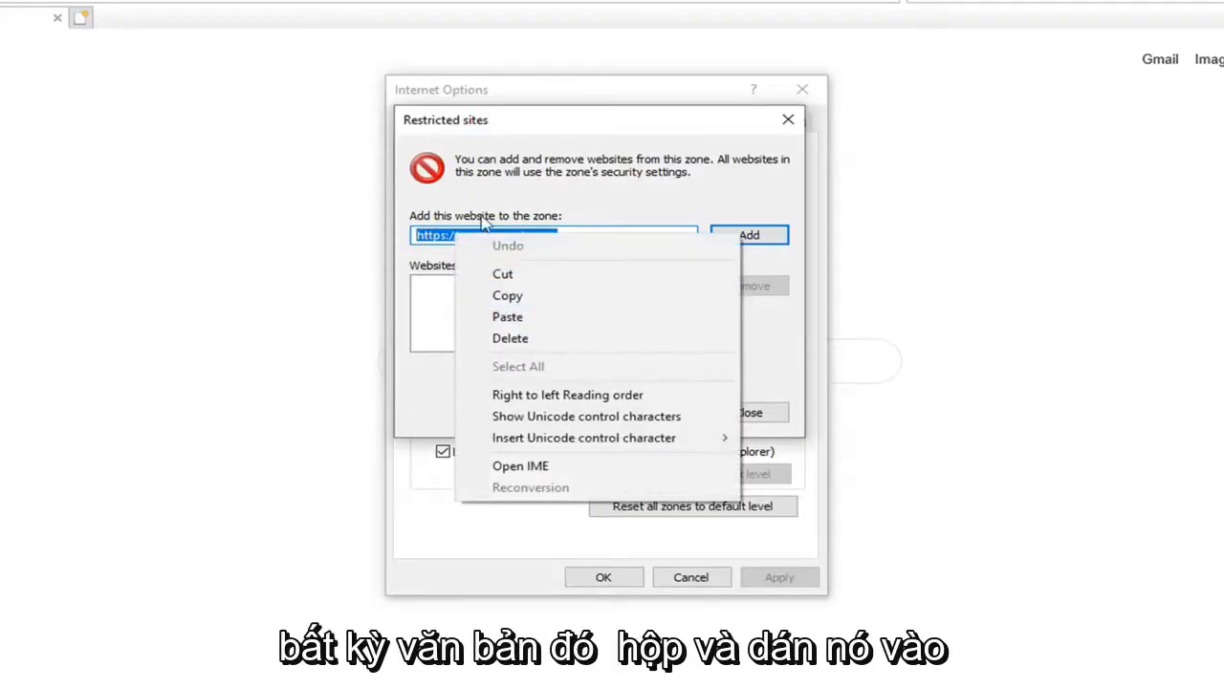
pyautogui.click(507, 317)
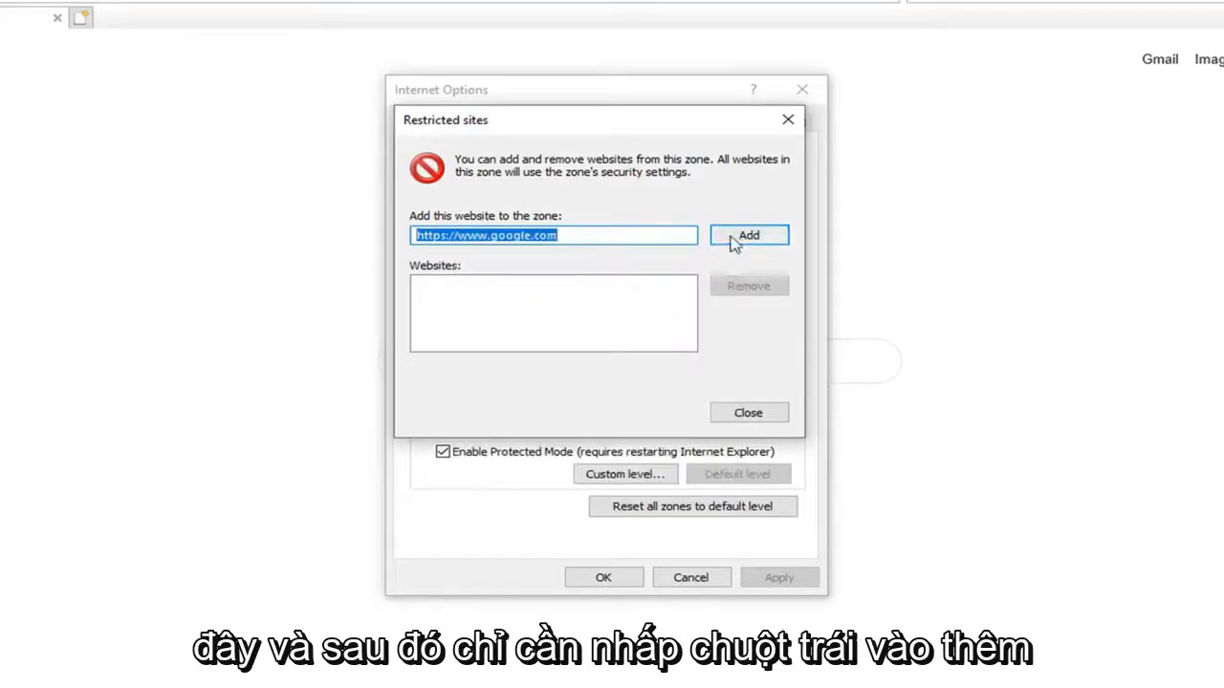
pyautogui.click(749, 235)
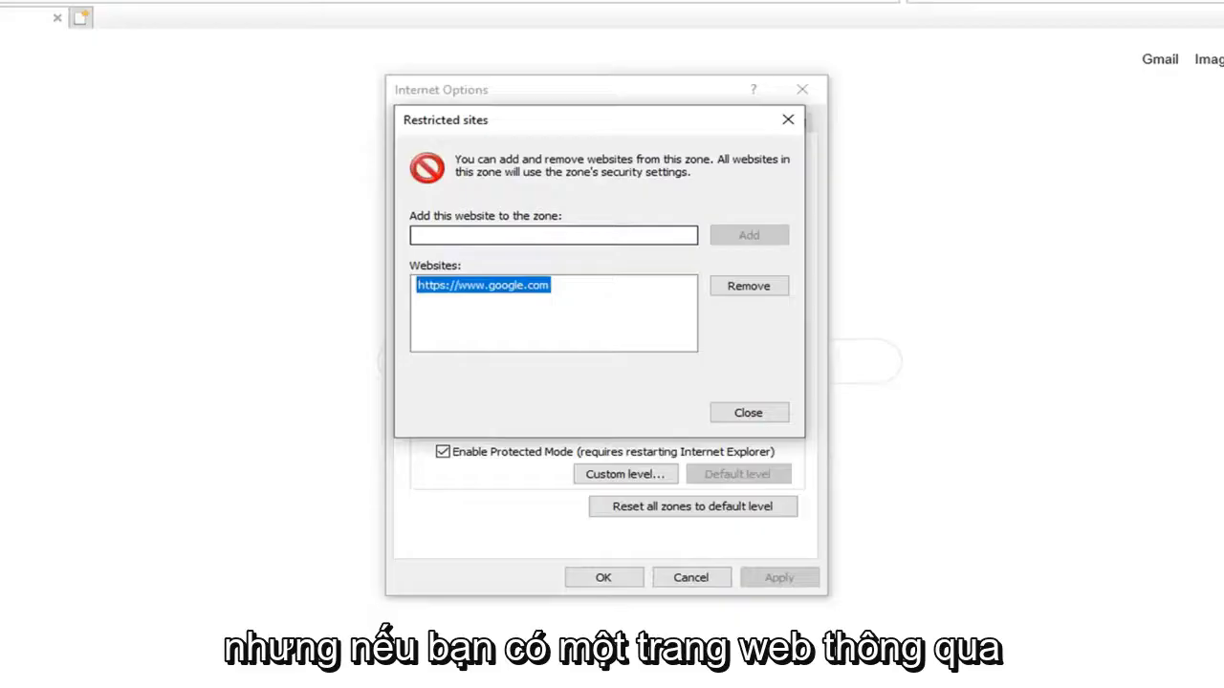
pyautogui.click(553, 236)
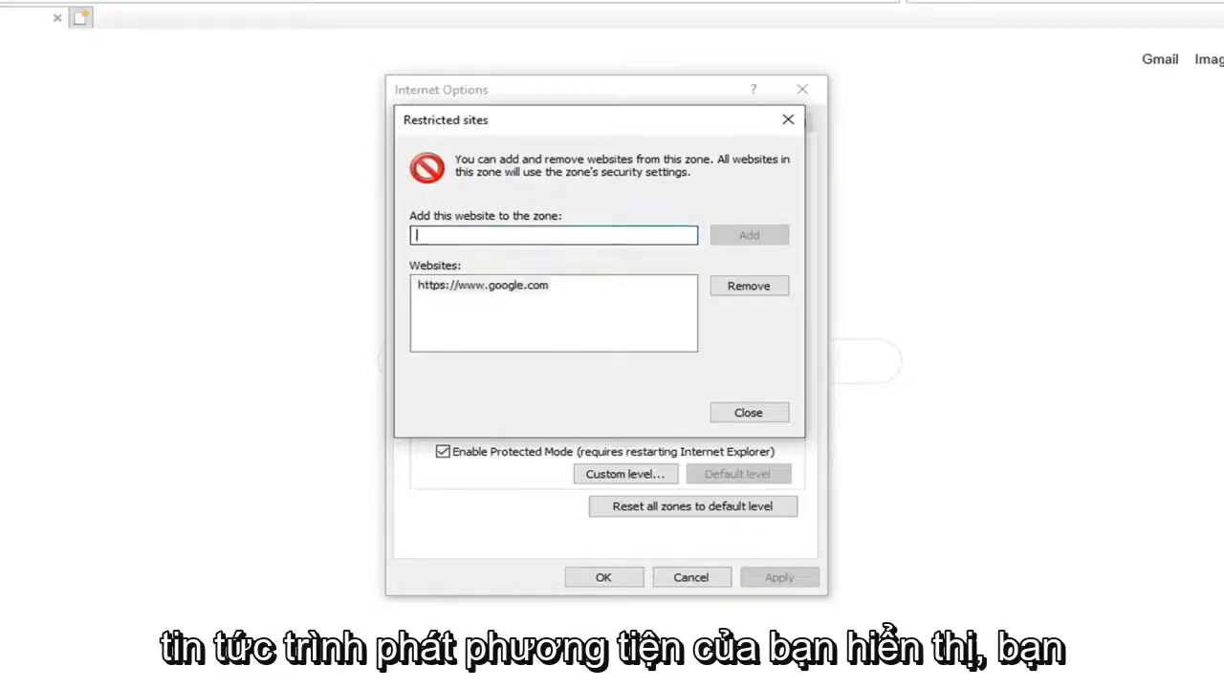
pyautogui.moveTo(593, 380)
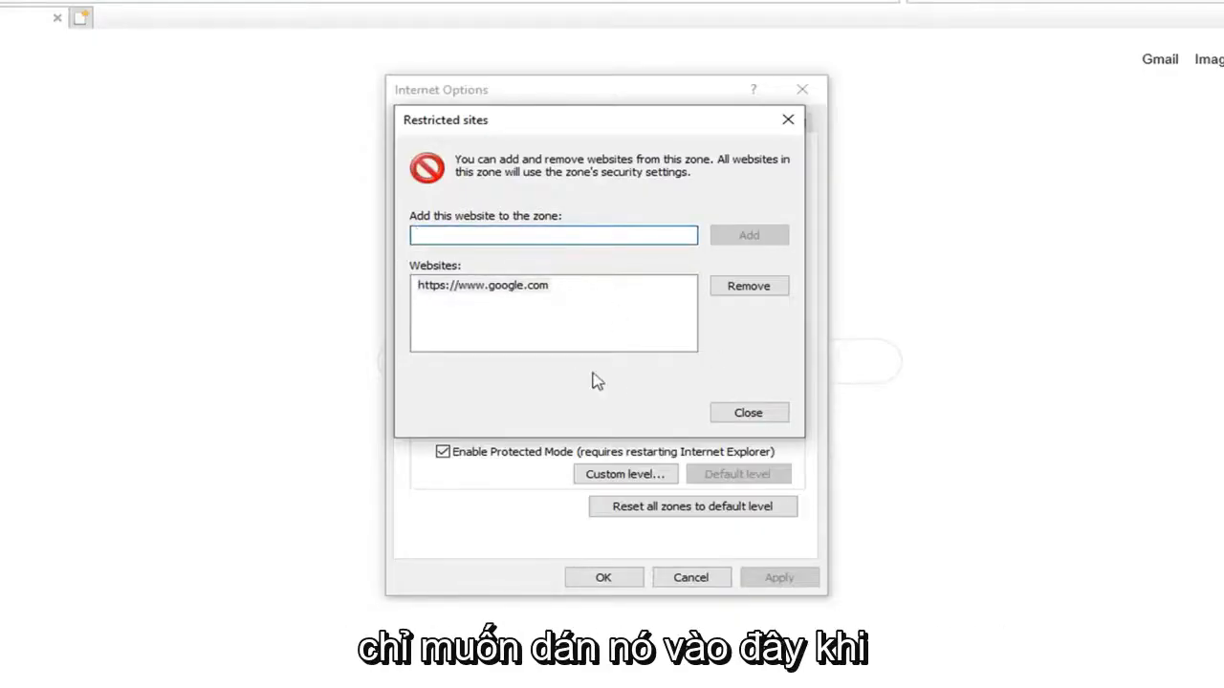
# Close the Restricted sites list, confirm Internet Options with OK, and exit Internet Explorer.
pyautogui.click(748, 412)
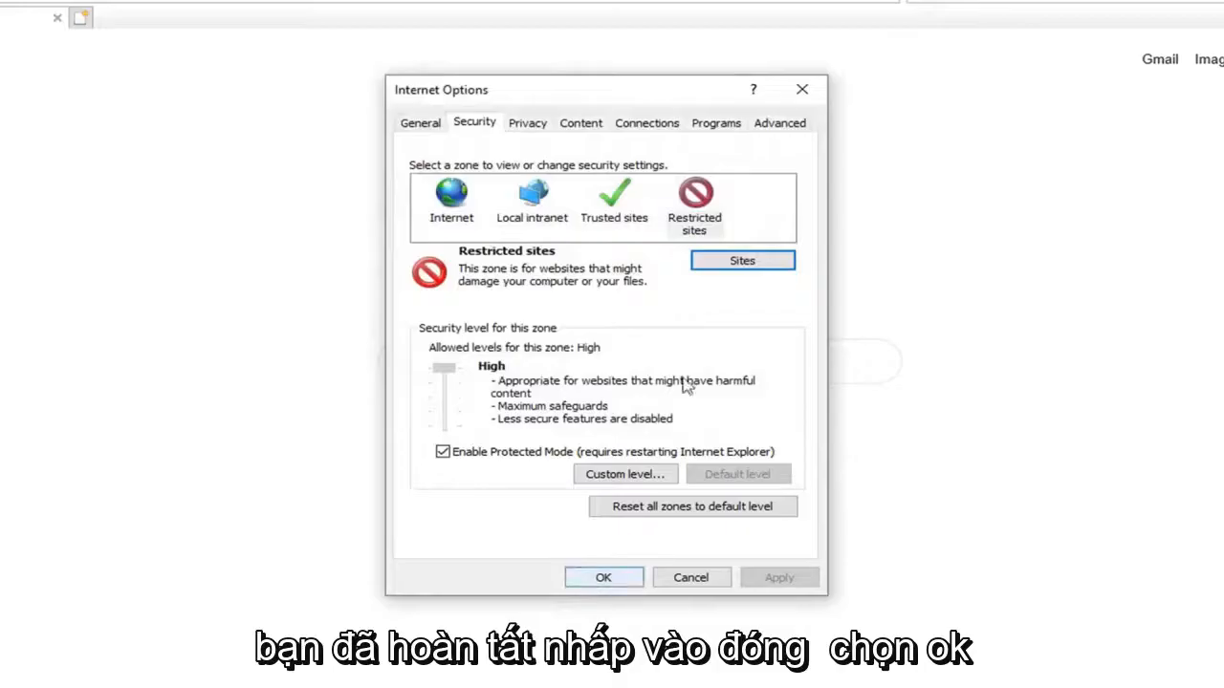
pyautogui.click(603, 578)
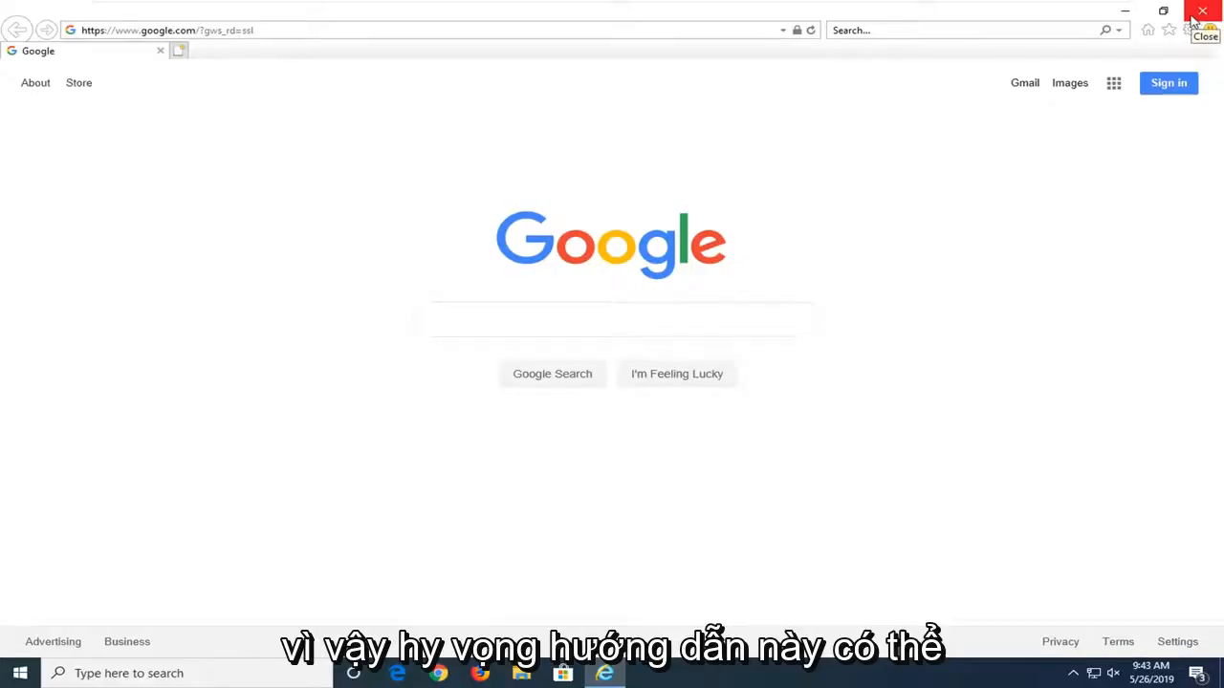
pyautogui.click(1203, 10)
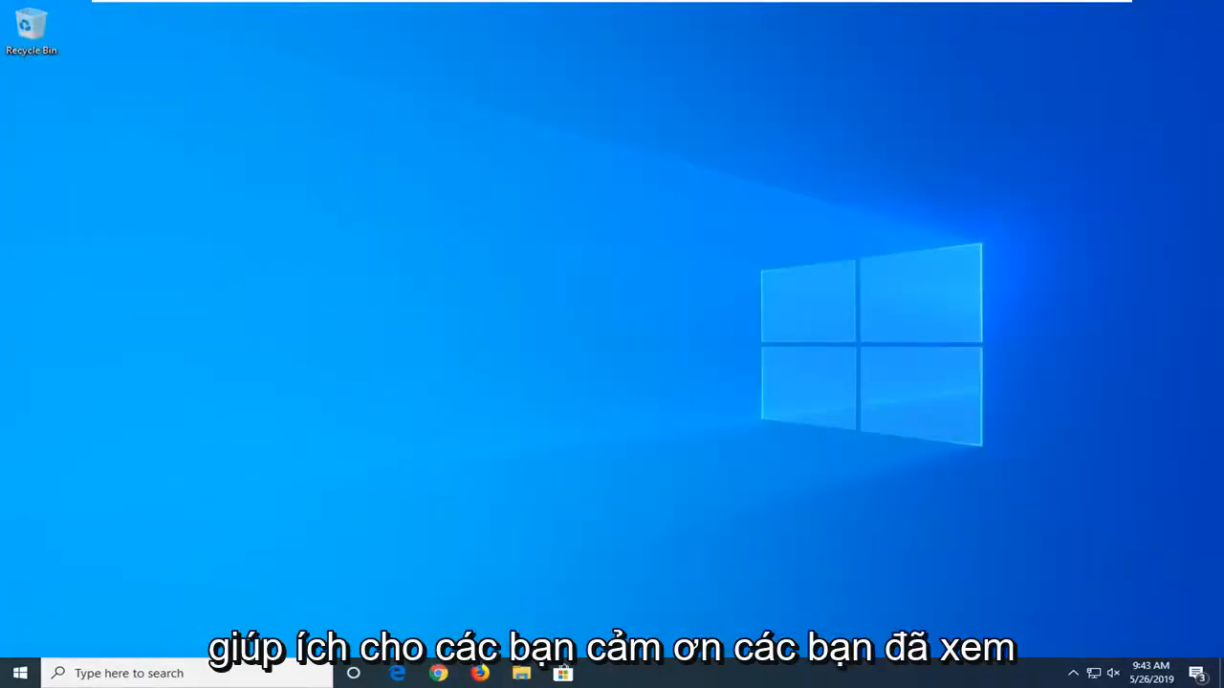